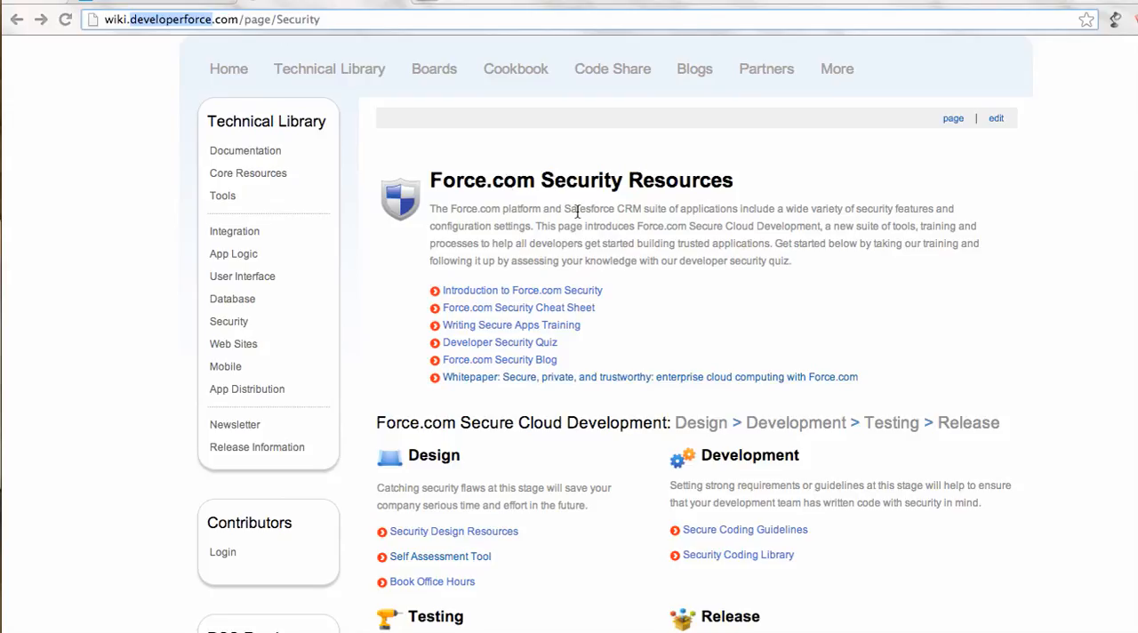
# Reach the Force.com Security Source Scanner submission form from the page links.
pyautogui.scroll(-3)
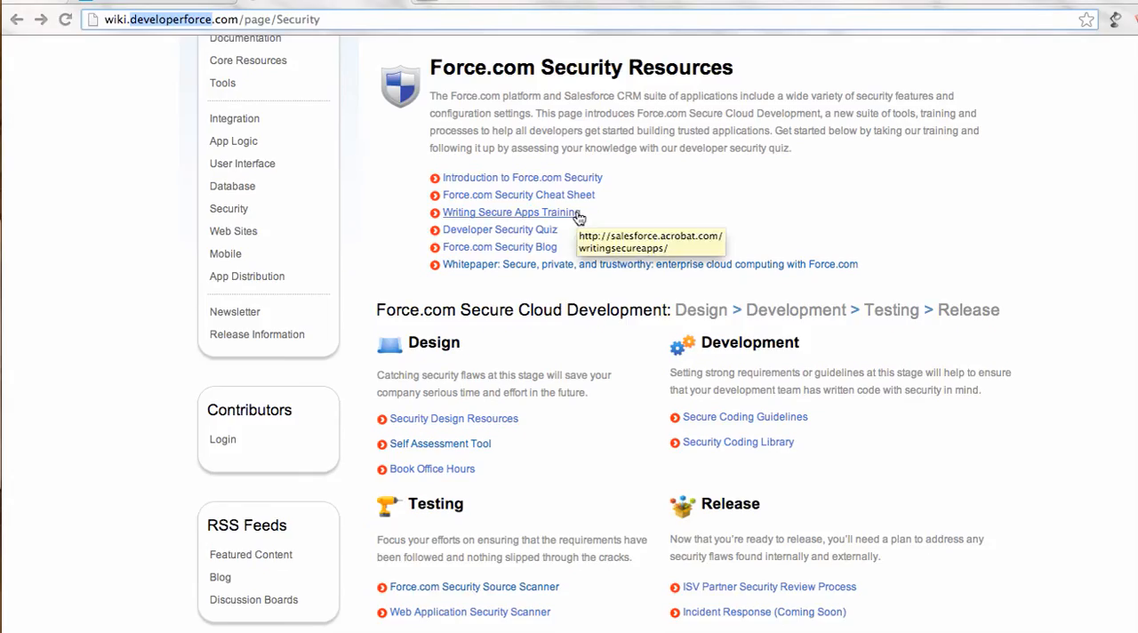
pyautogui.scroll(-3)
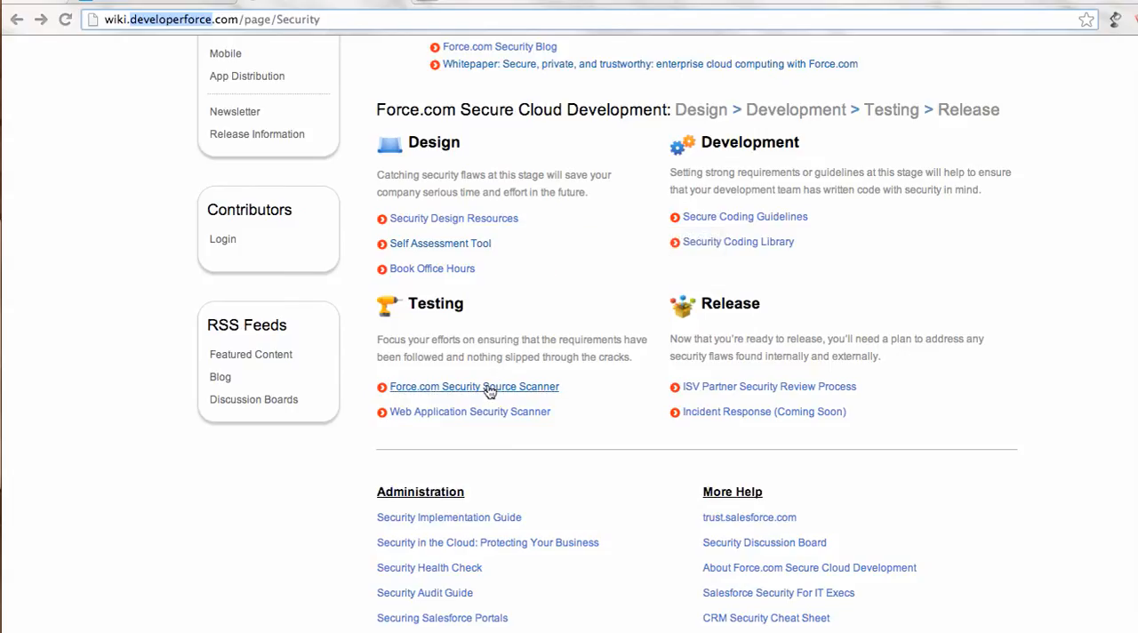
pyautogui.moveTo(473, 386)
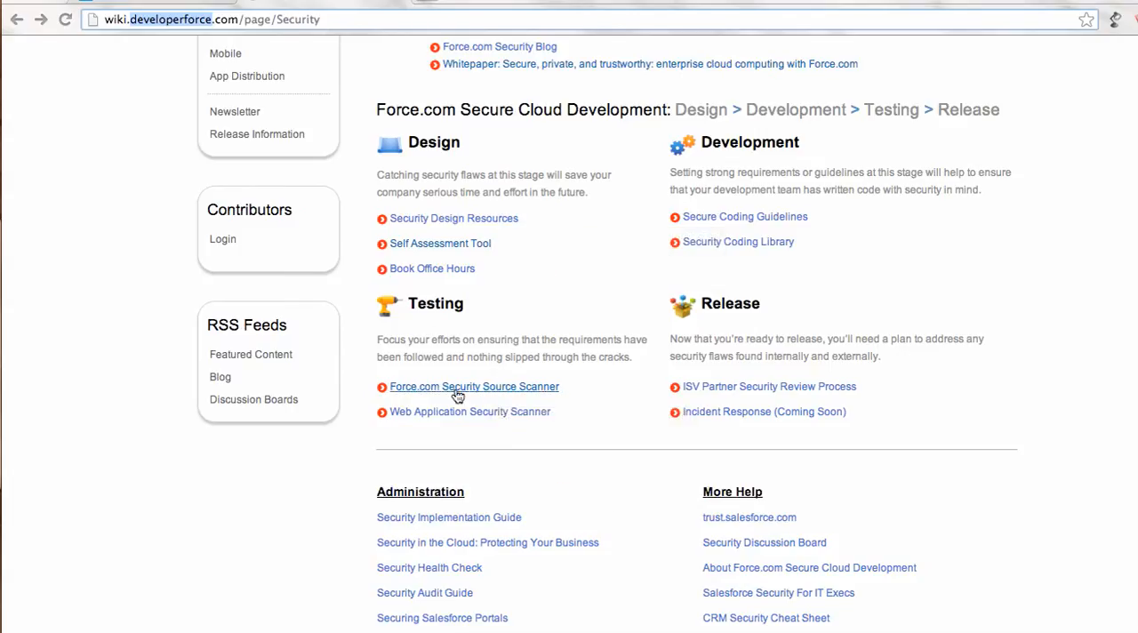
pyautogui.click(473, 385)
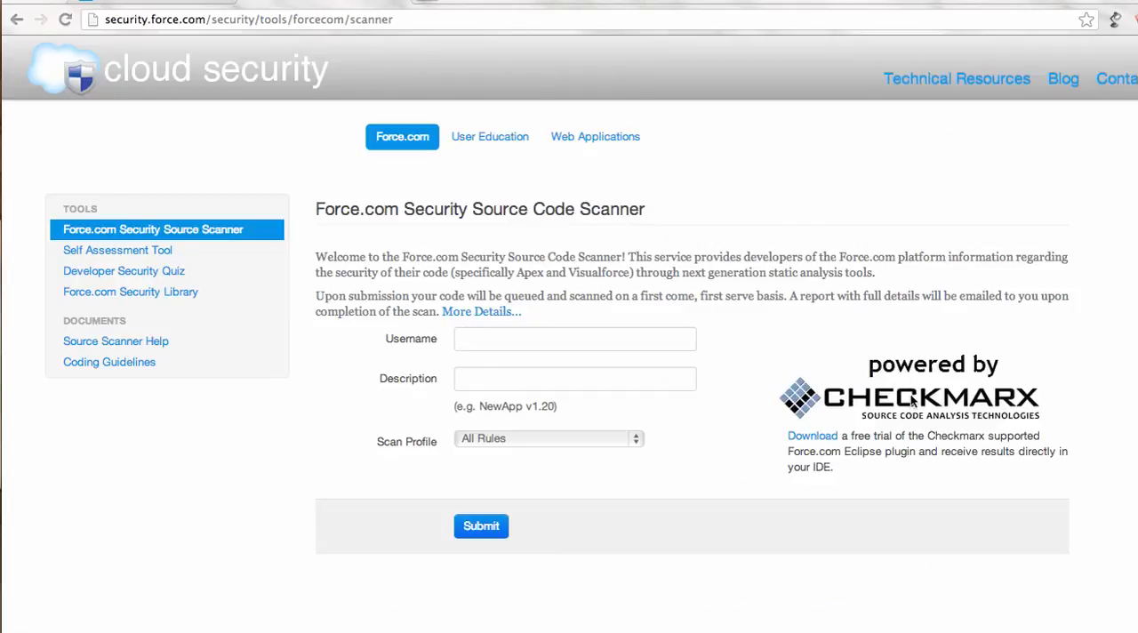
pyautogui.moveTo(799, 384)
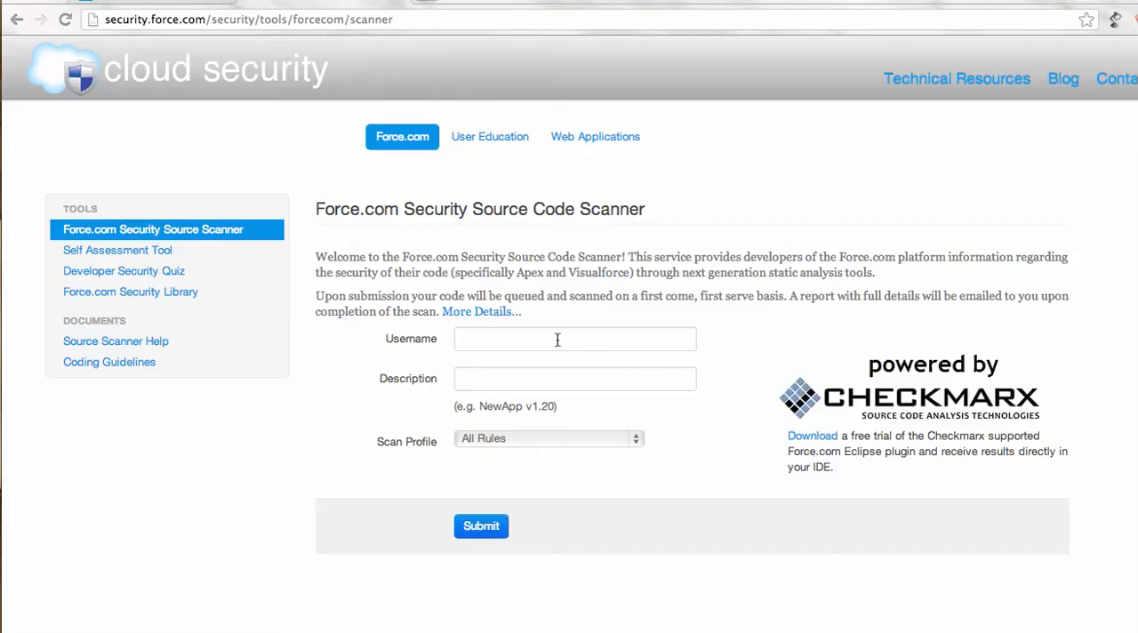
# Focus the Username field and keep All Rules as the scan profile.
pyautogui.click(574, 338)
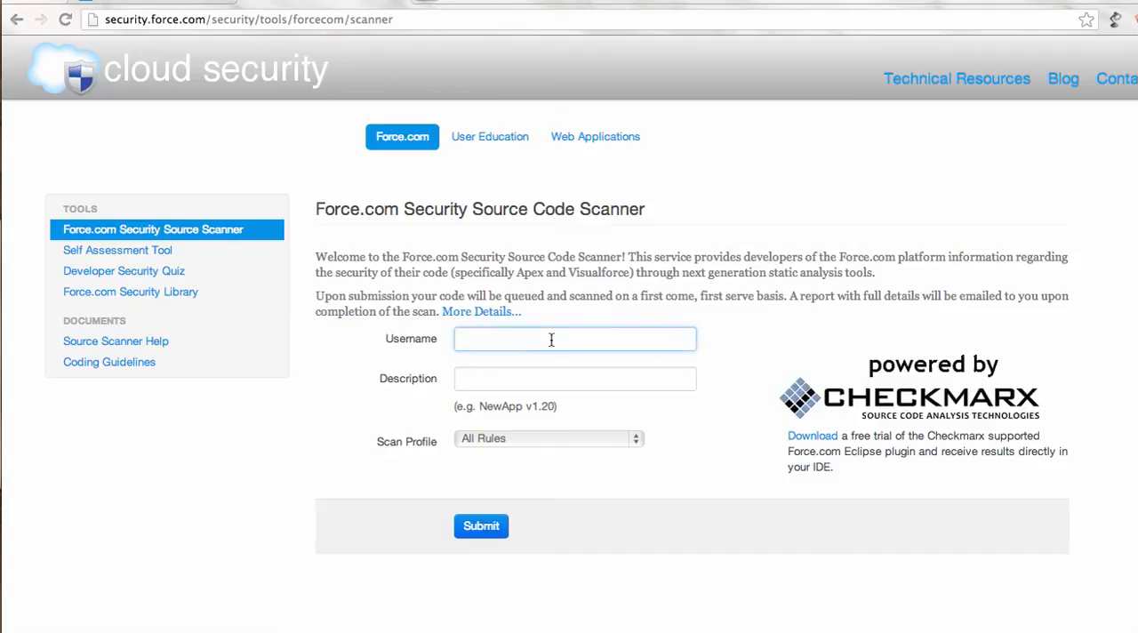
pyautogui.moveTo(505, 441)
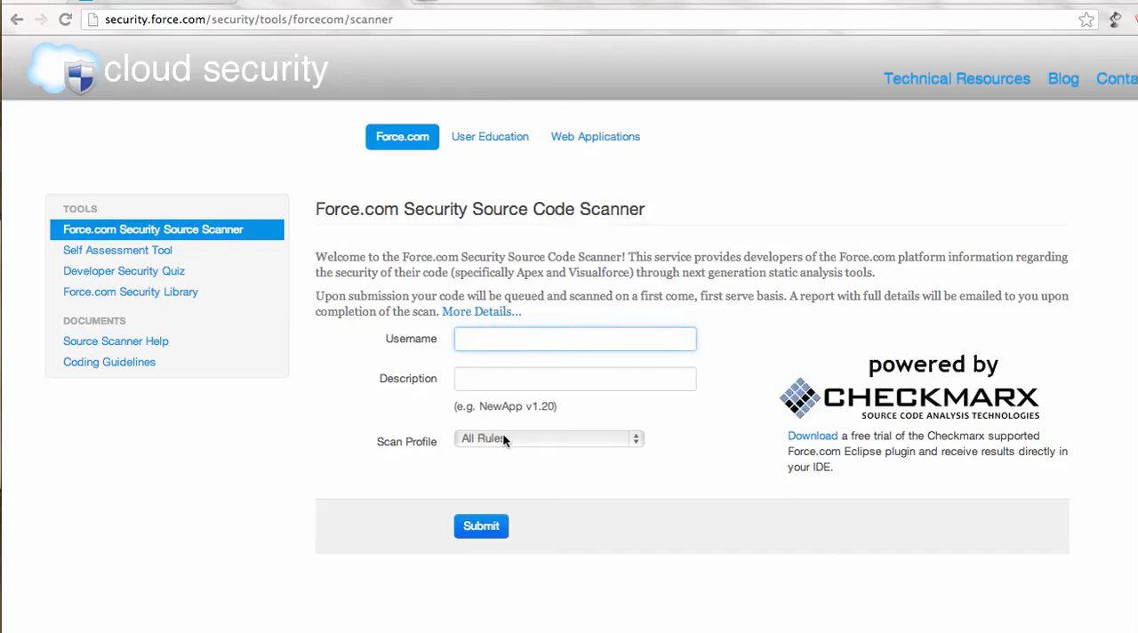
pyautogui.click(547, 437)
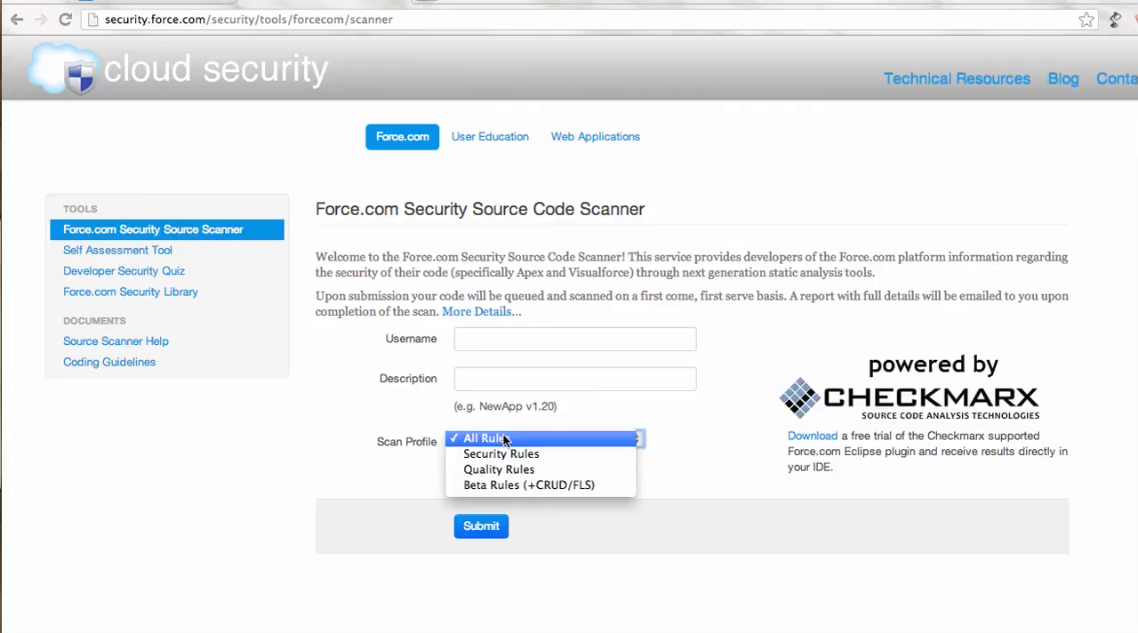
pyautogui.moveTo(548, 444)
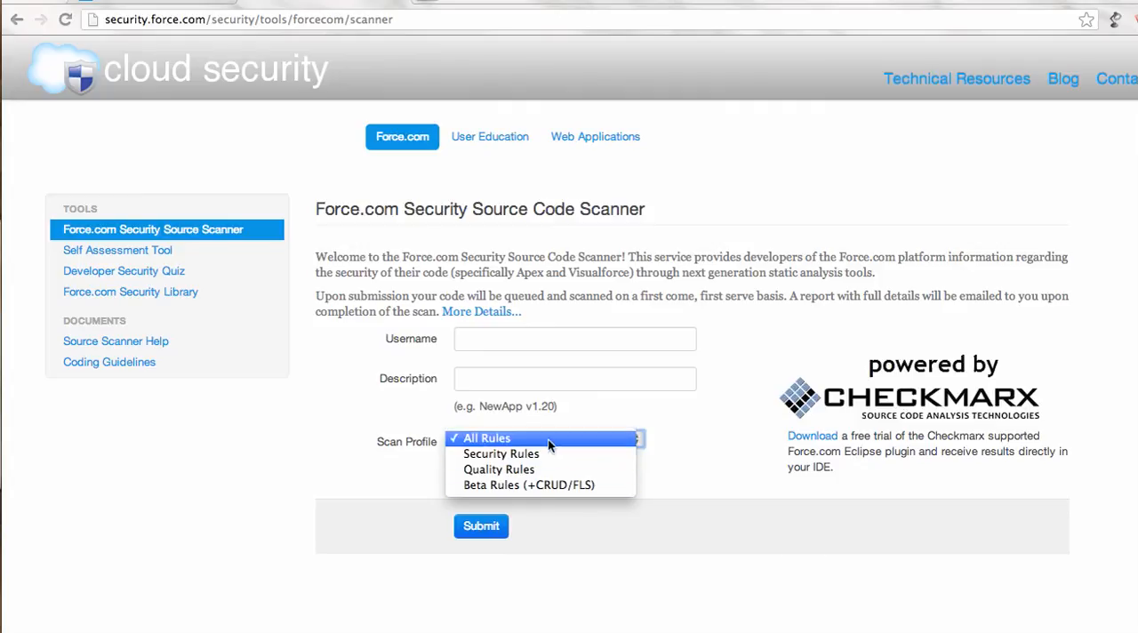
pyautogui.click(487, 437)
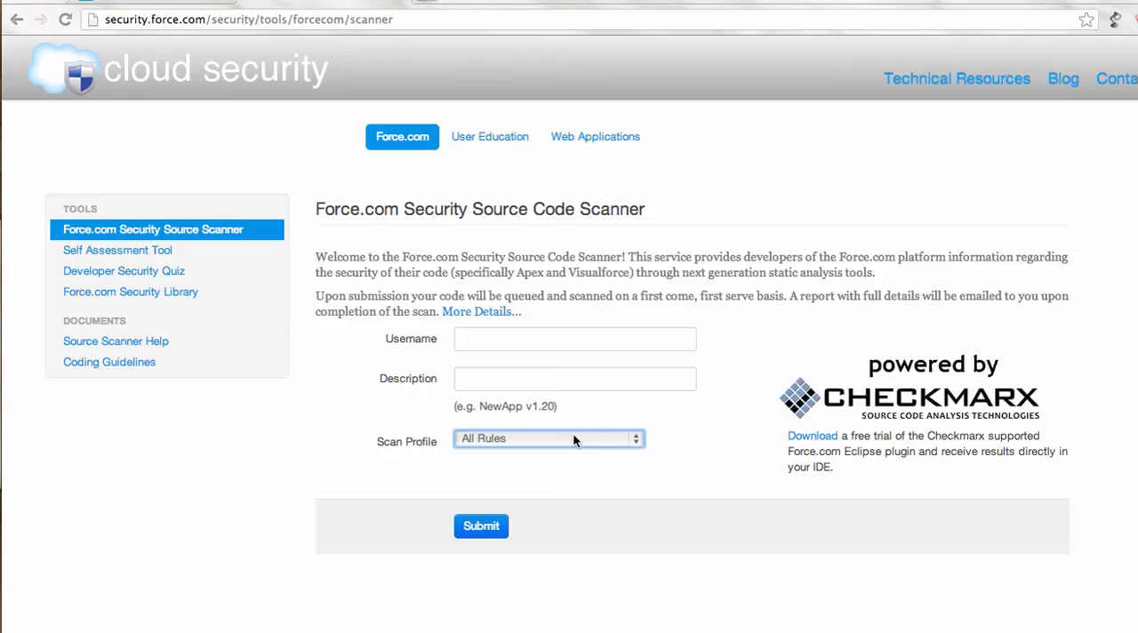
pyautogui.moveTo(547, 390)
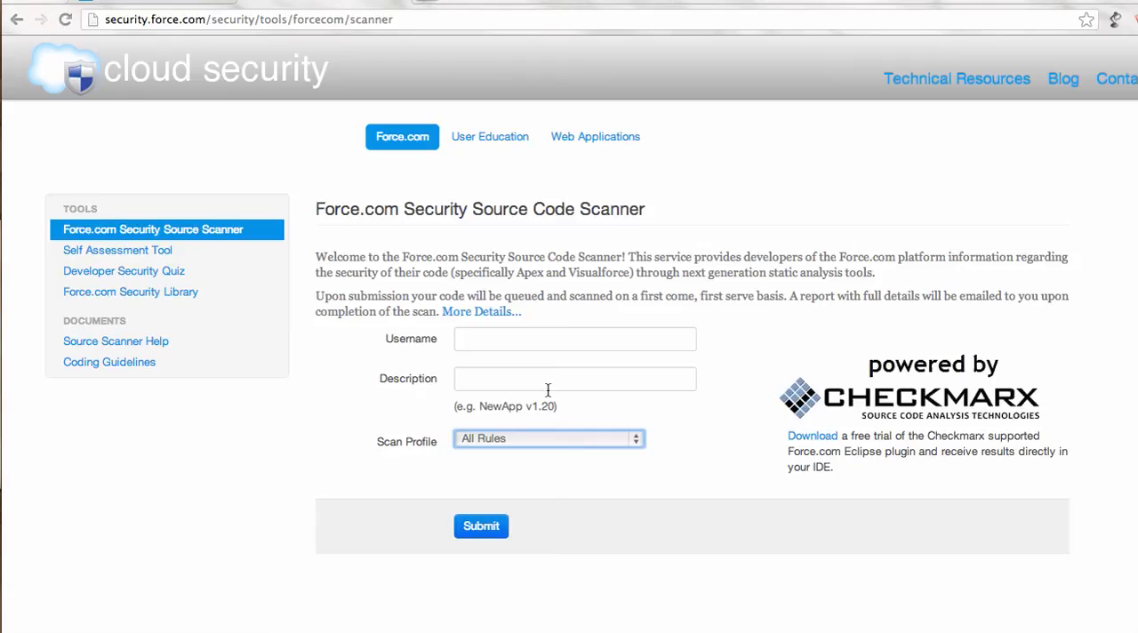
pyautogui.moveTo(537, 370)
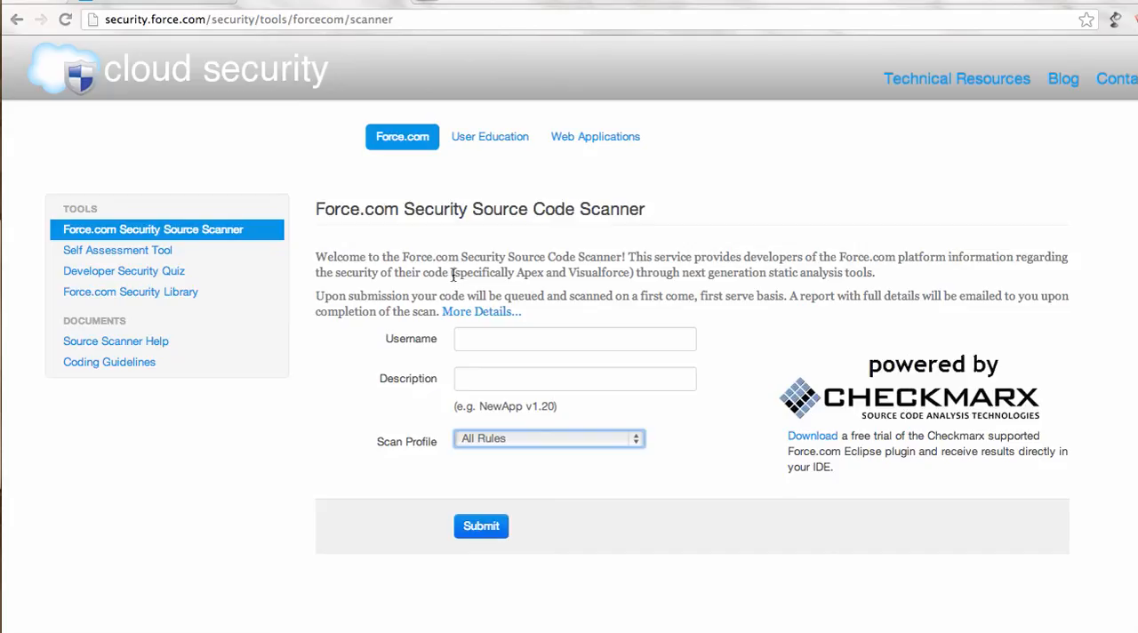
pyautogui.moveTo(452, 272)
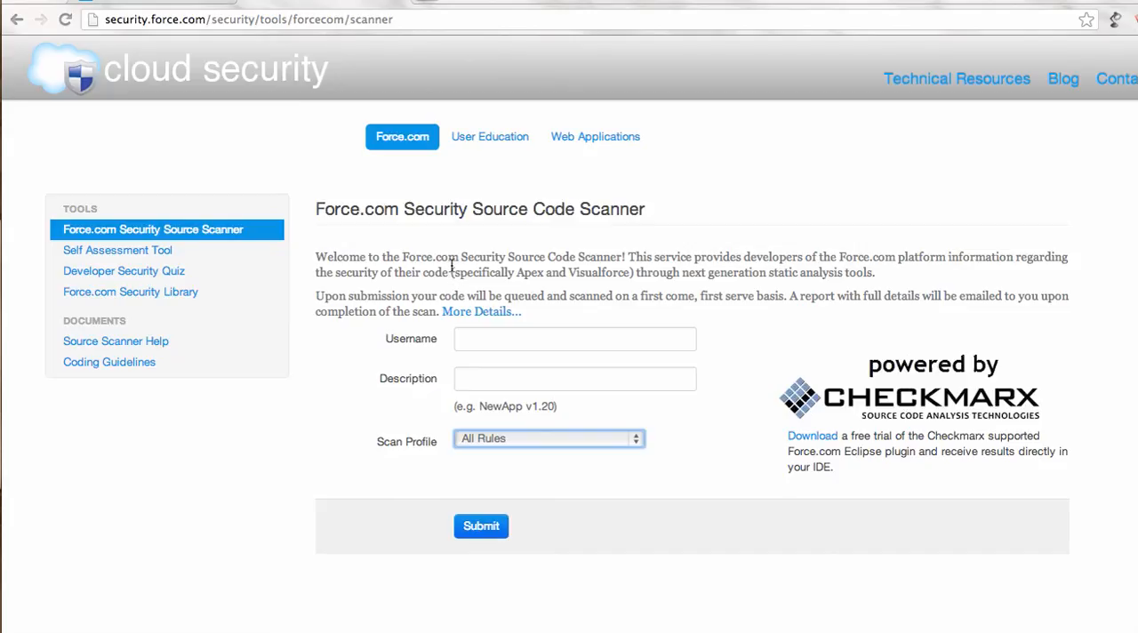
pyautogui.moveTo(642, 313)
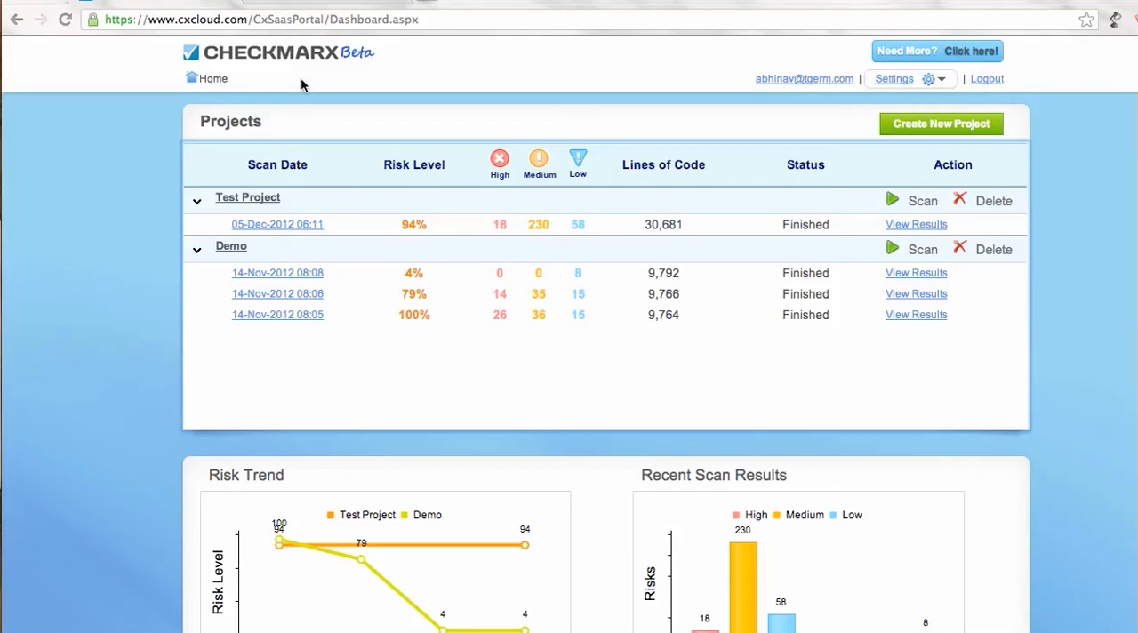
pyautogui.moveTo(270, 84)
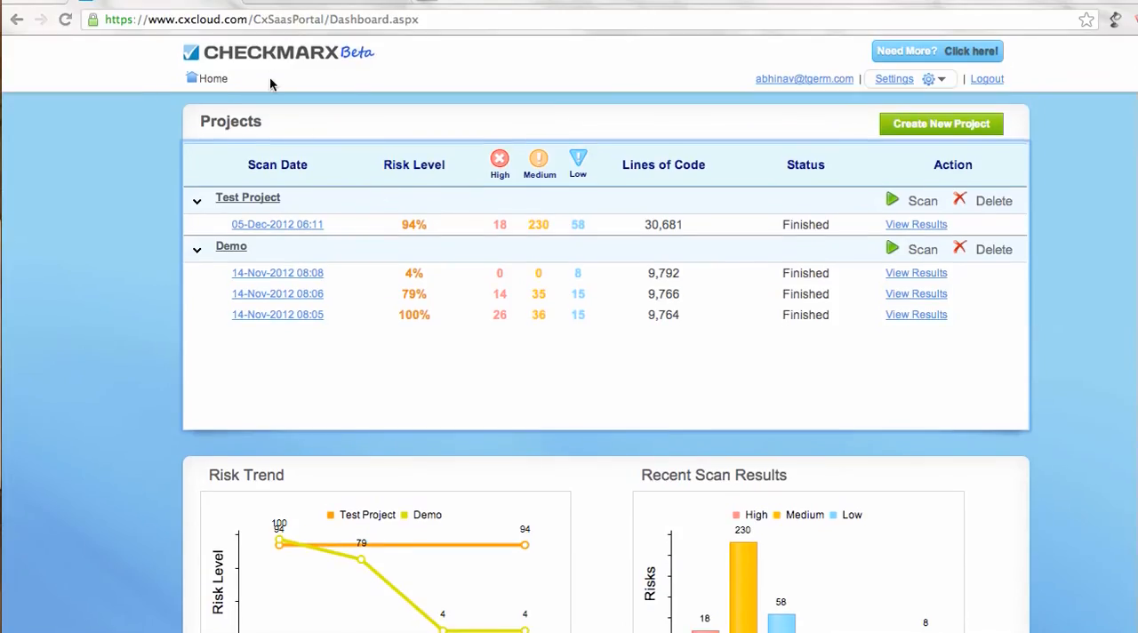
pyautogui.moveTo(523, 402)
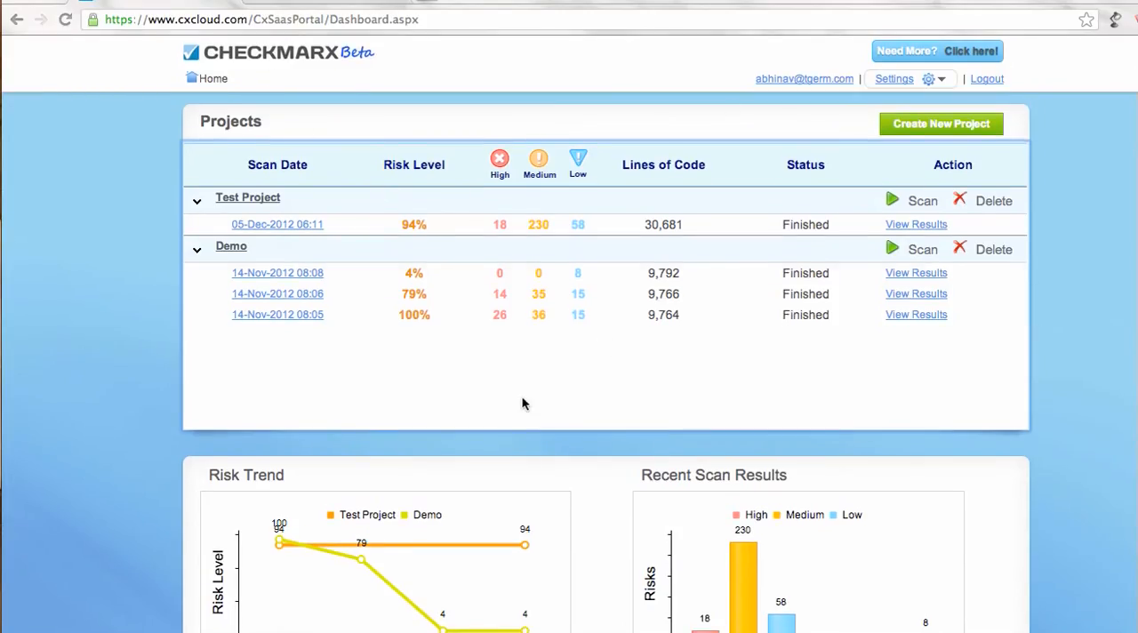
pyautogui.scroll(-3)
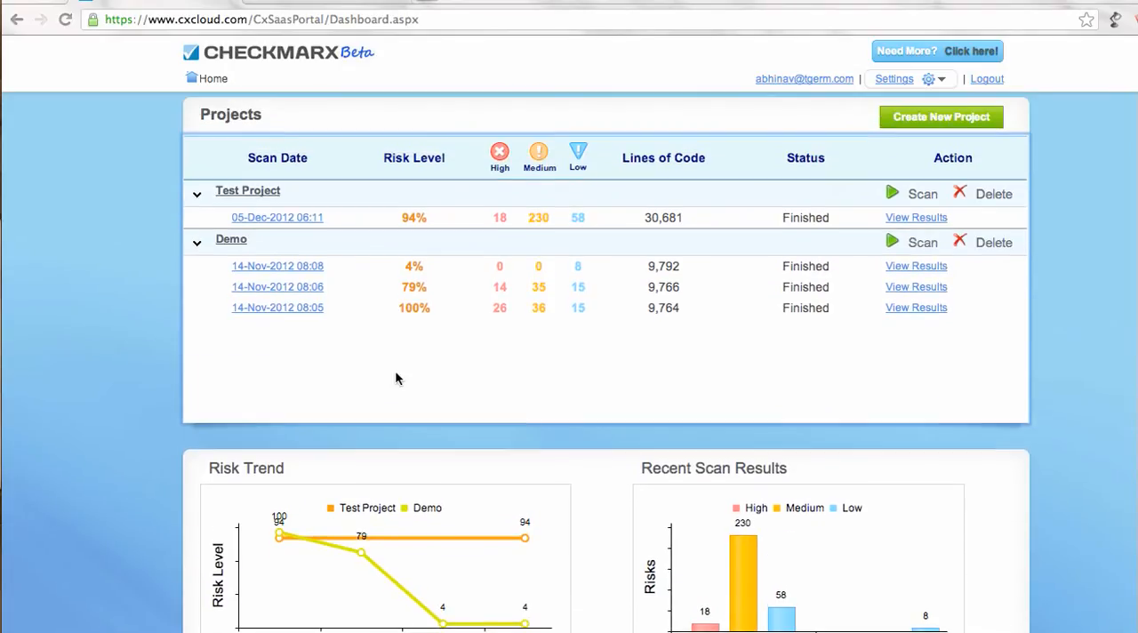
pyautogui.moveTo(260, 172)
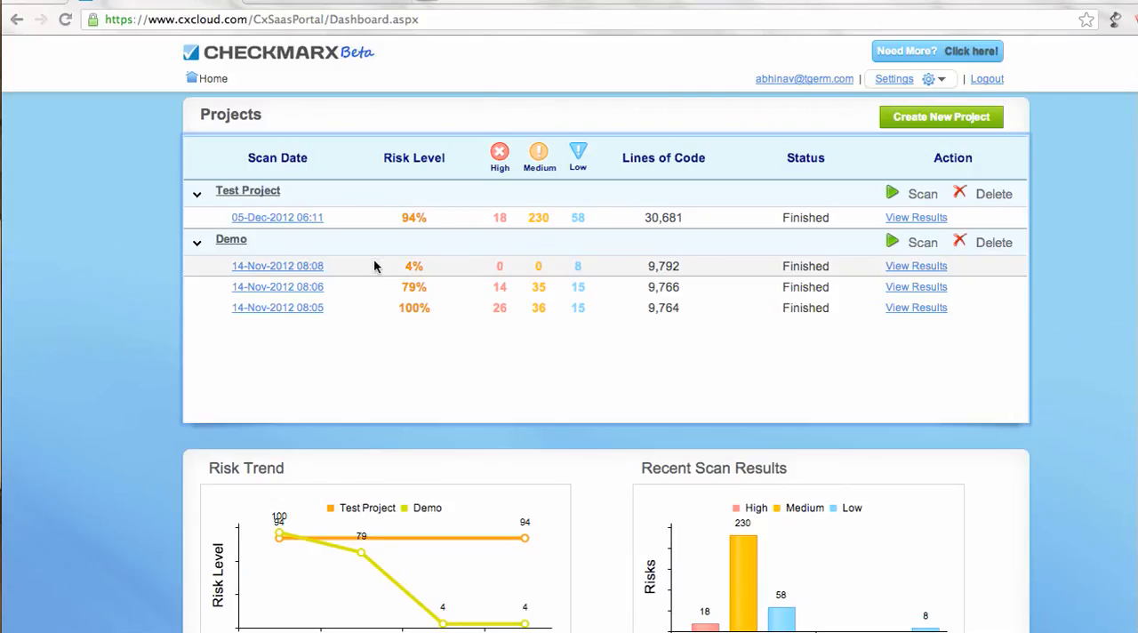
pyautogui.moveTo(368, 358)
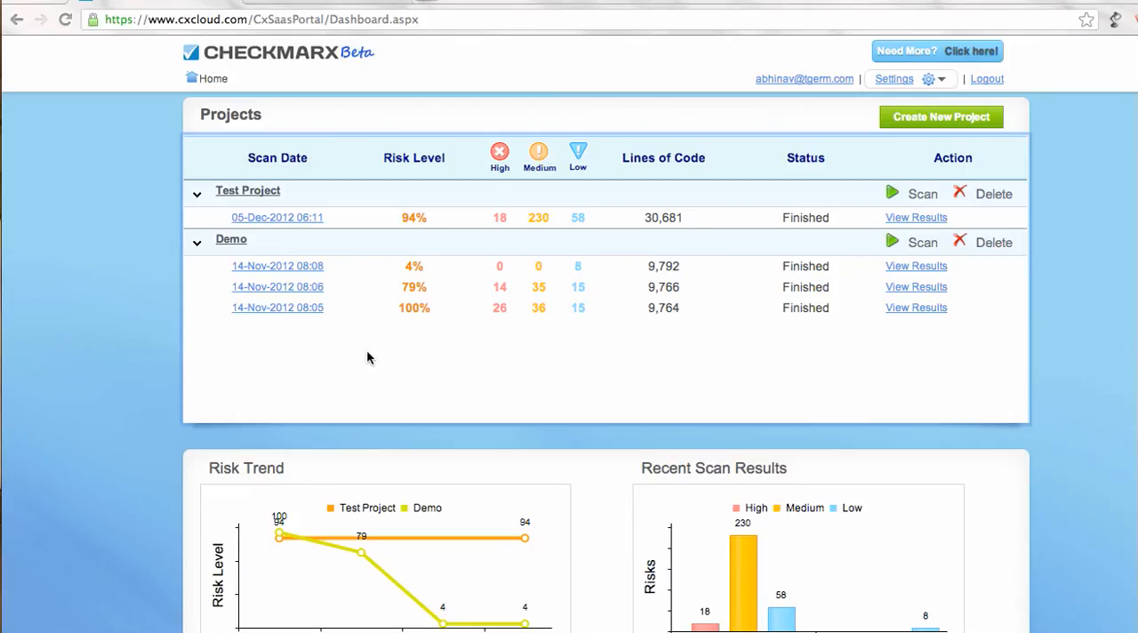
pyautogui.moveTo(674, 308)
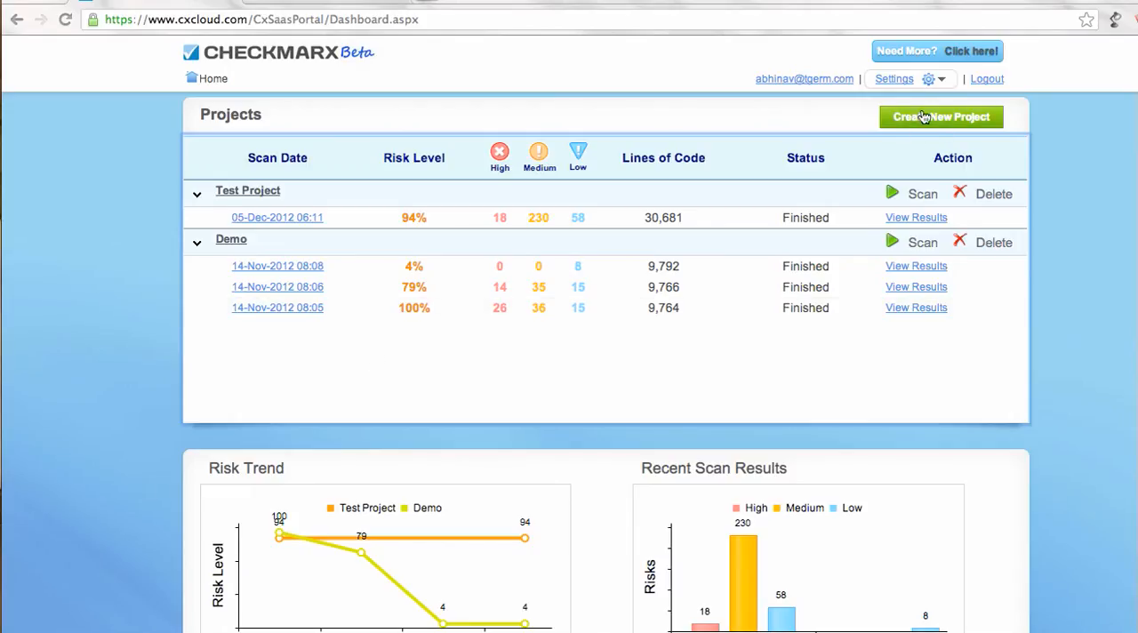
pyautogui.moveTo(946, 104)
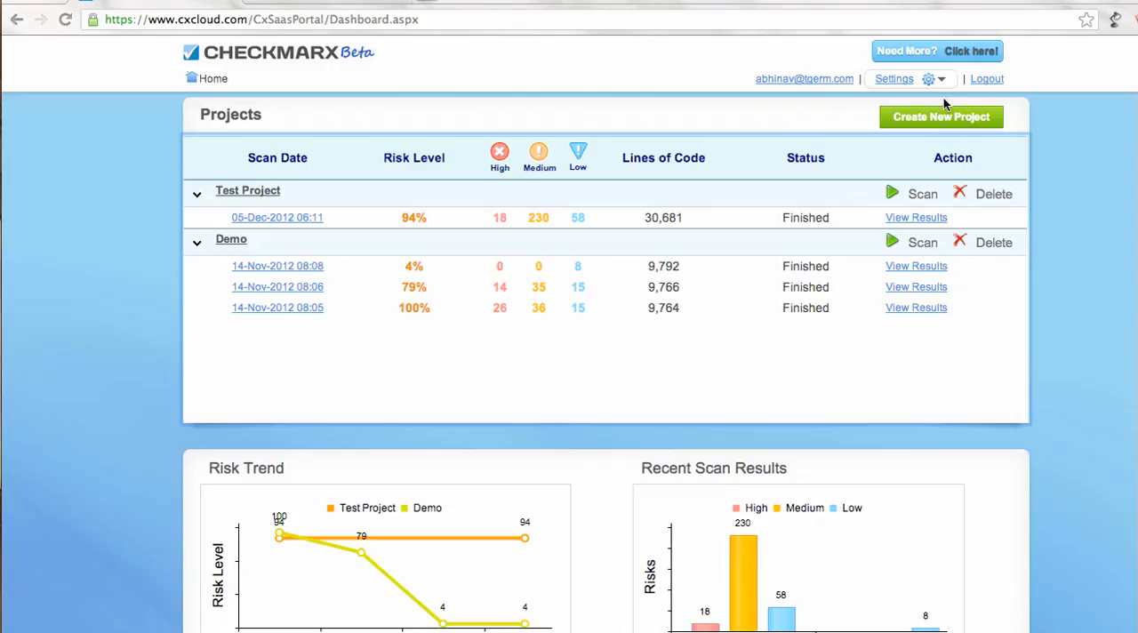
pyautogui.moveTo(928, 131)
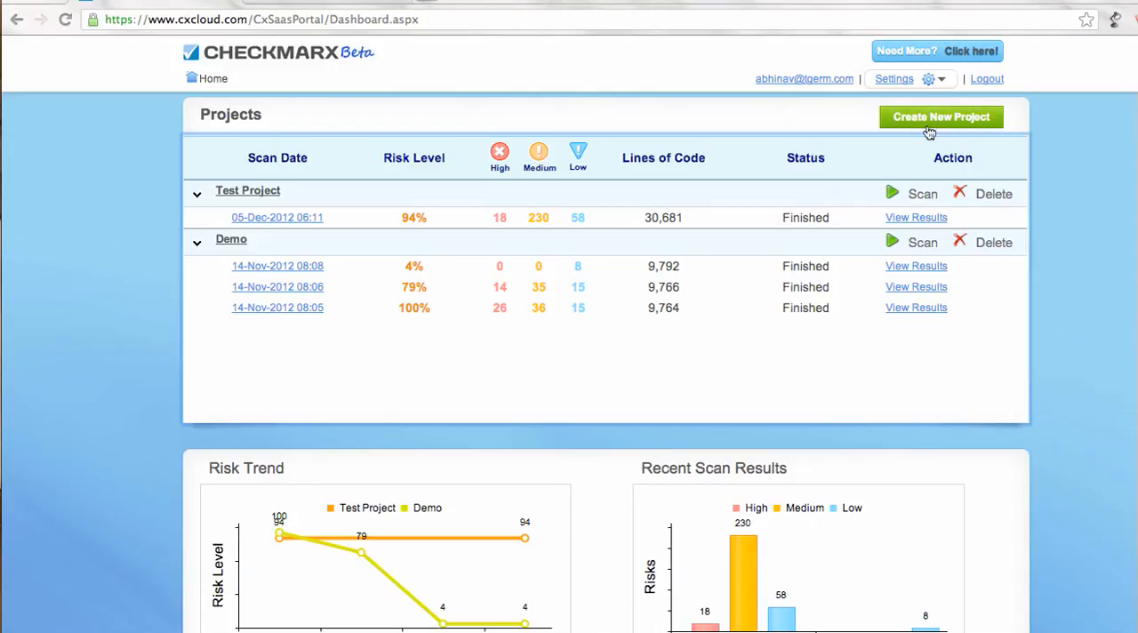
pyautogui.moveTo(649, 209)
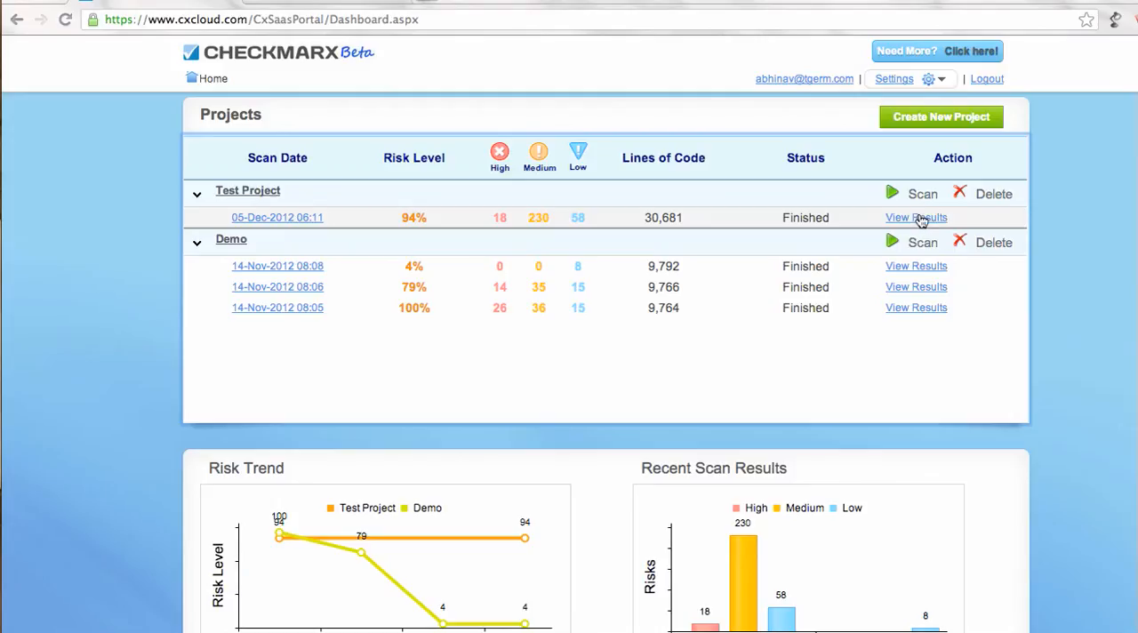
pyautogui.moveTo(594, 286)
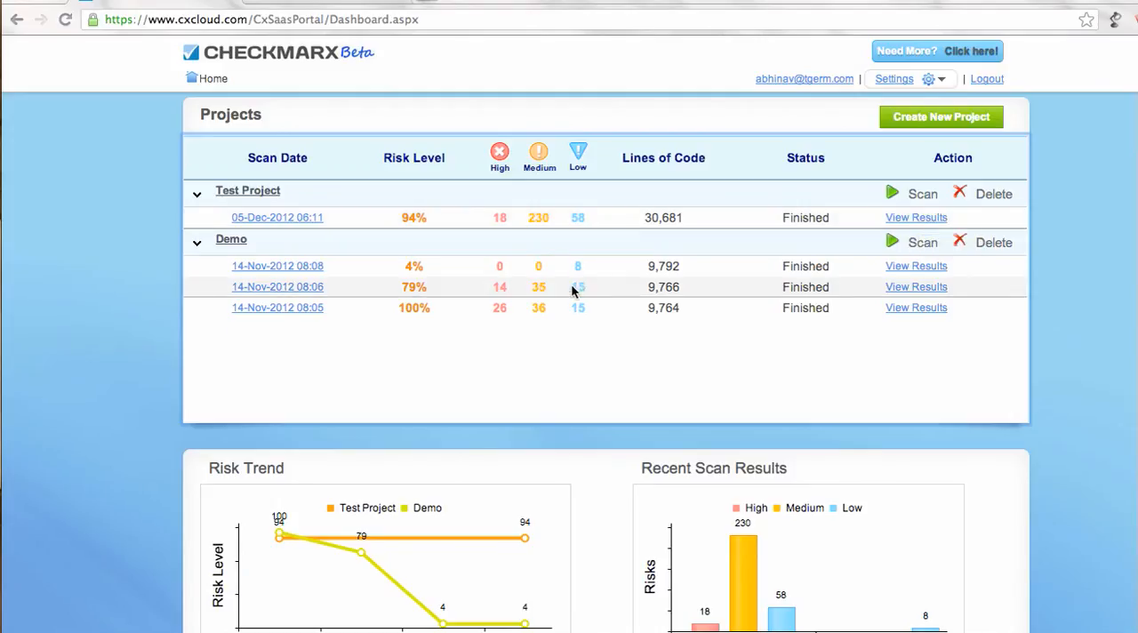
pyautogui.moveTo(512, 347)
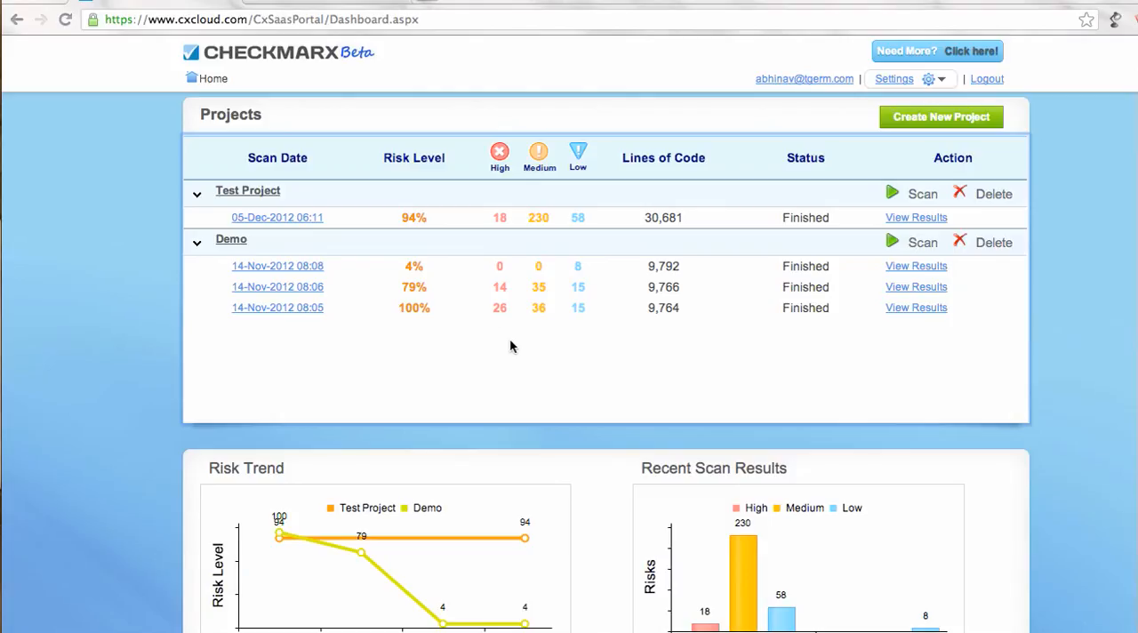
pyautogui.moveTo(496, 334)
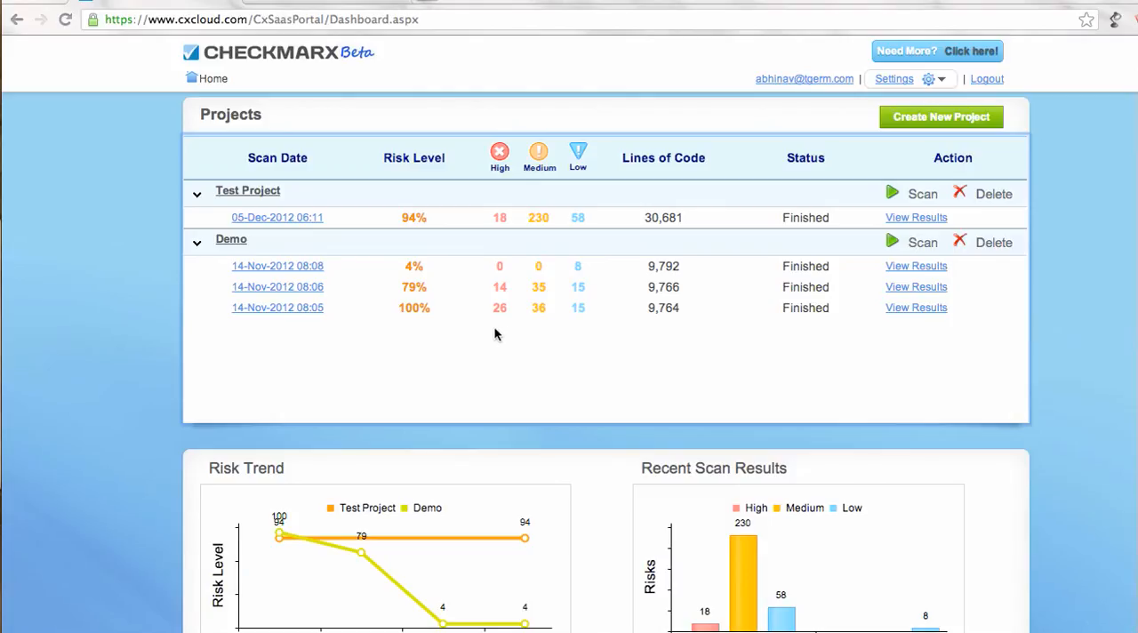
pyautogui.moveTo(501, 334)
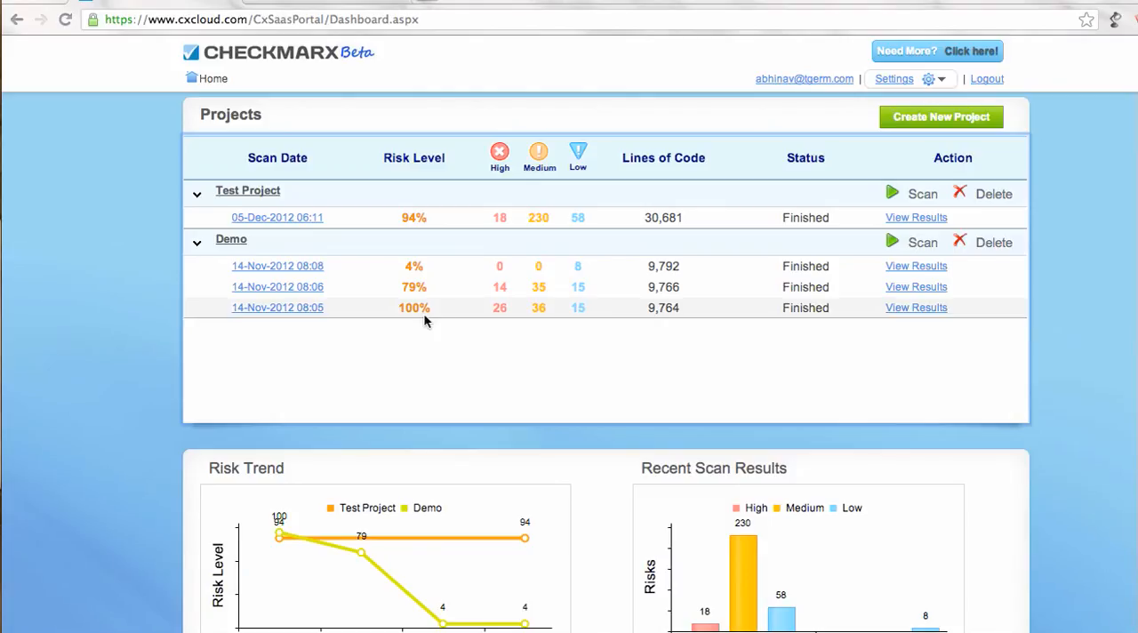
pyautogui.moveTo(394, 312)
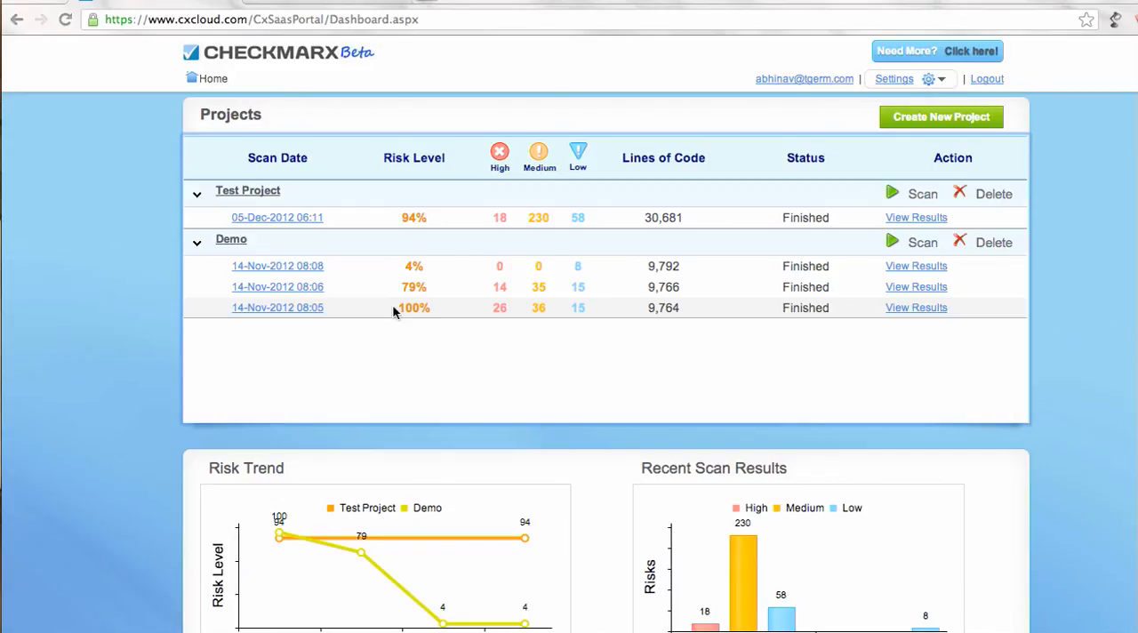
pyautogui.moveTo(412, 313)
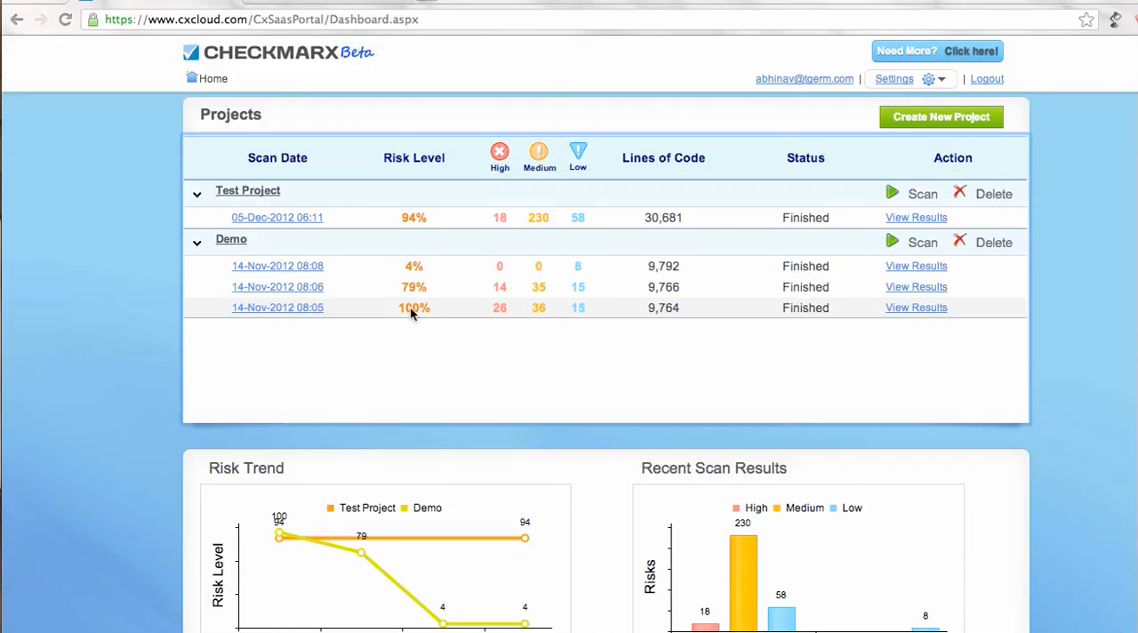
pyautogui.moveTo(435, 313)
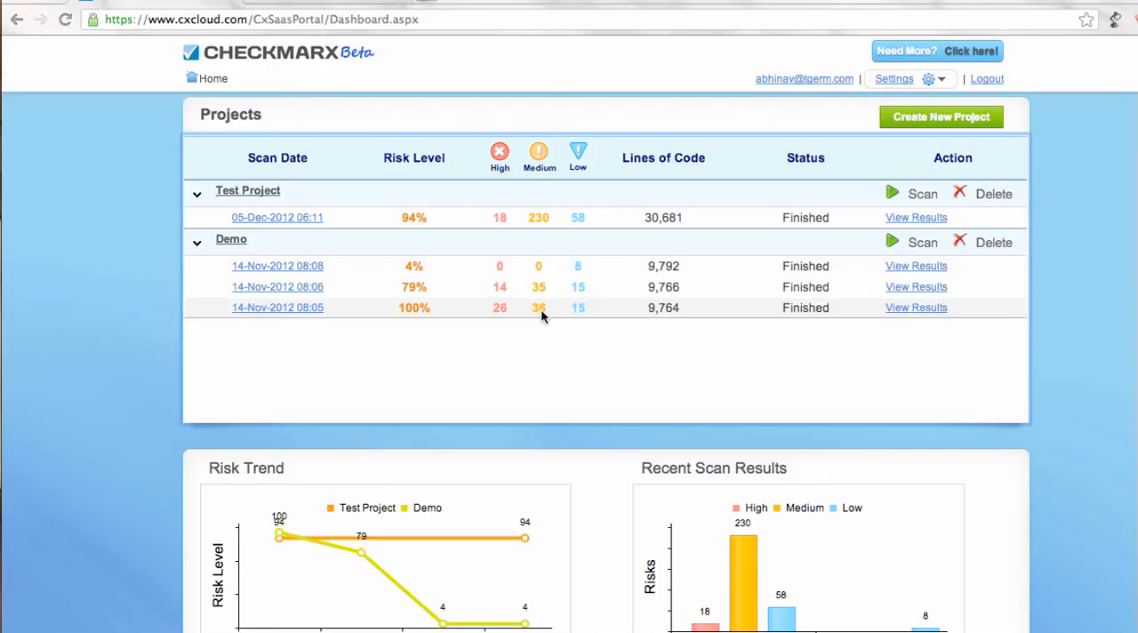
pyautogui.moveTo(560, 311)
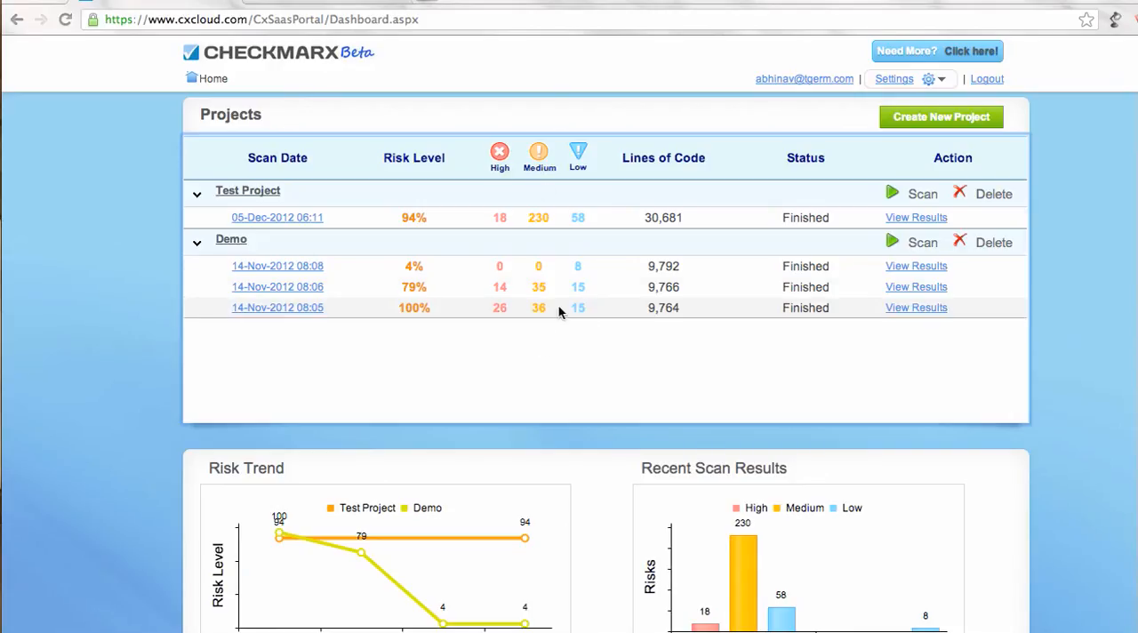
pyautogui.moveTo(487, 292)
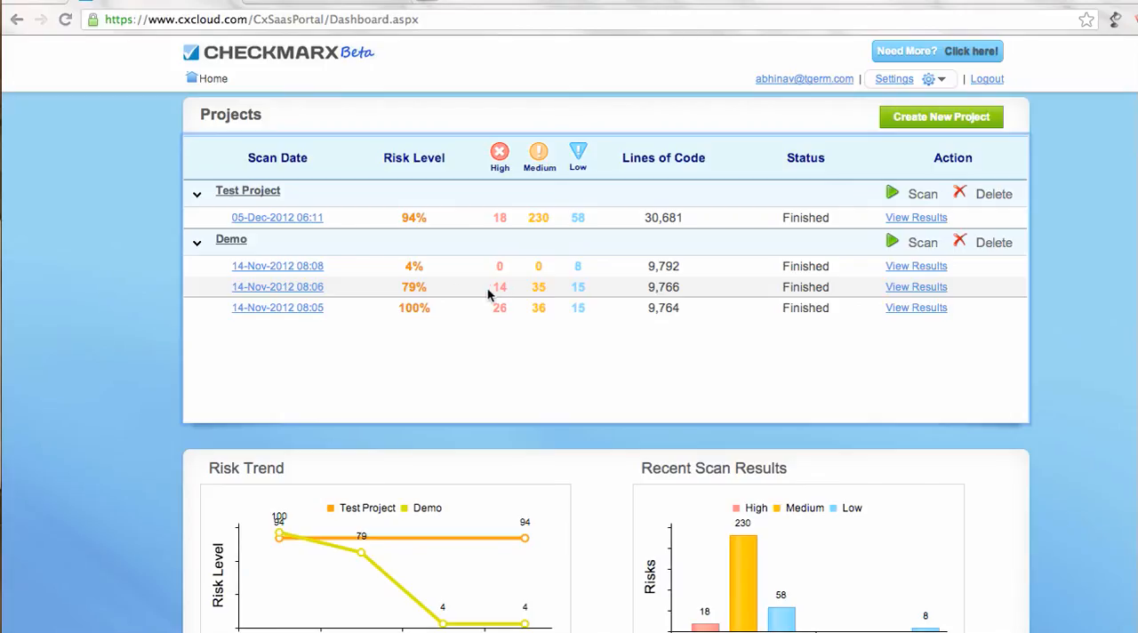
pyautogui.moveTo(407, 182)
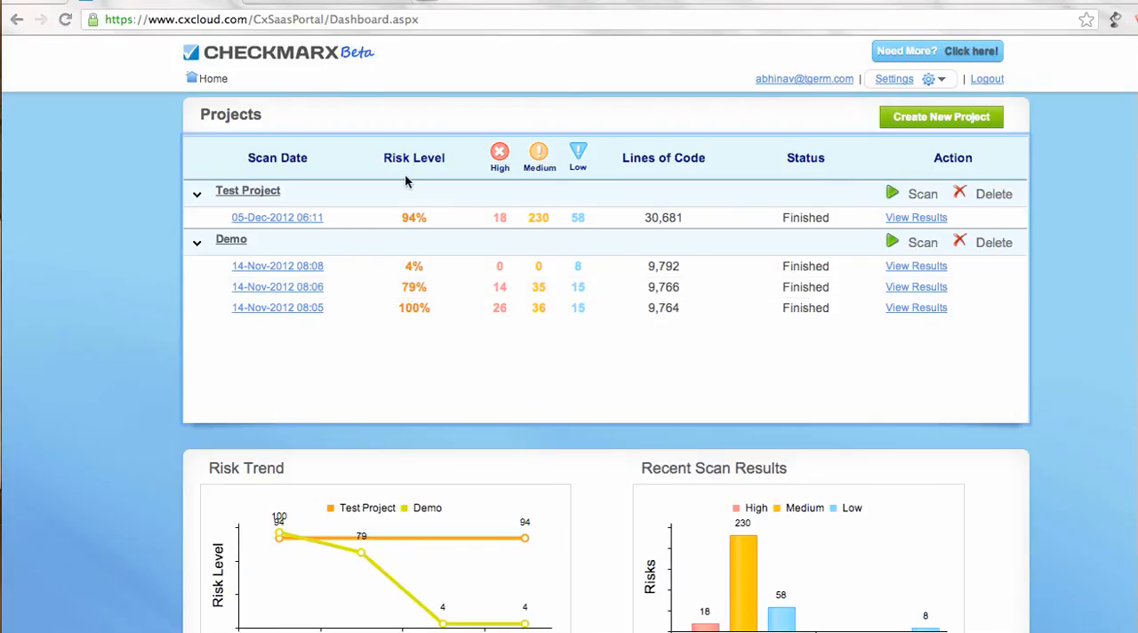
pyautogui.moveTo(407, 286)
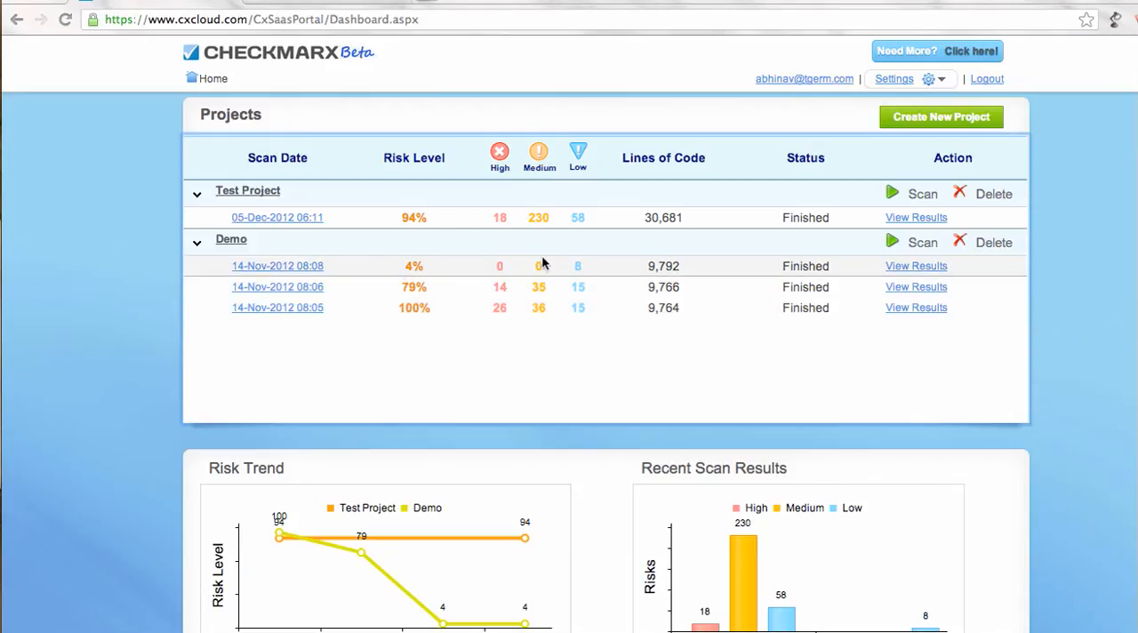
pyautogui.moveTo(577, 274)
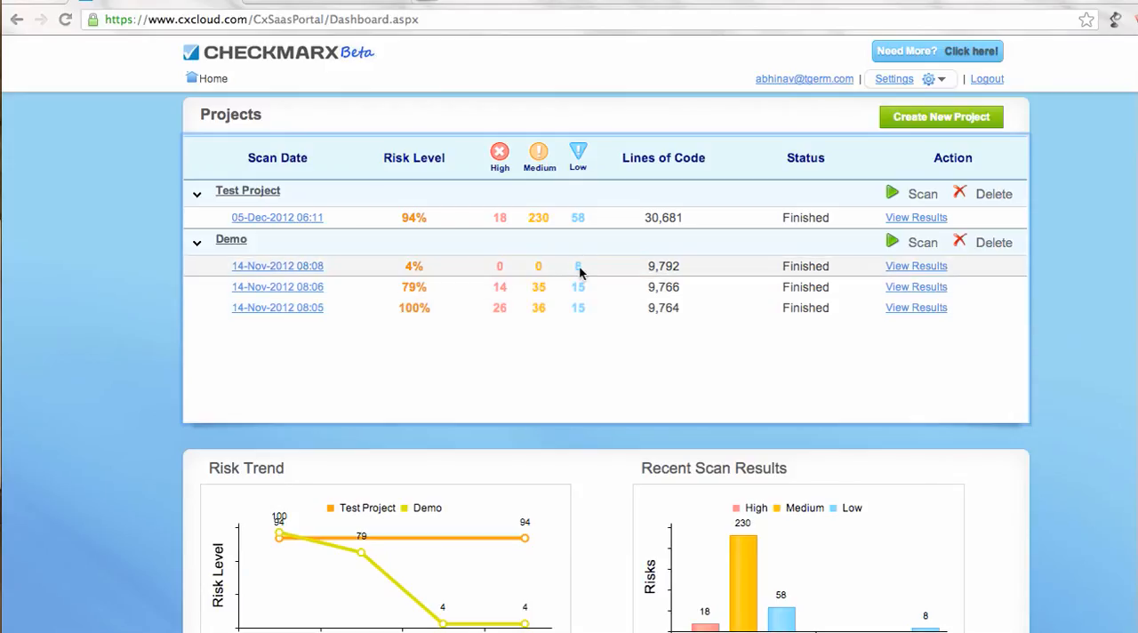
pyautogui.moveTo(562, 274)
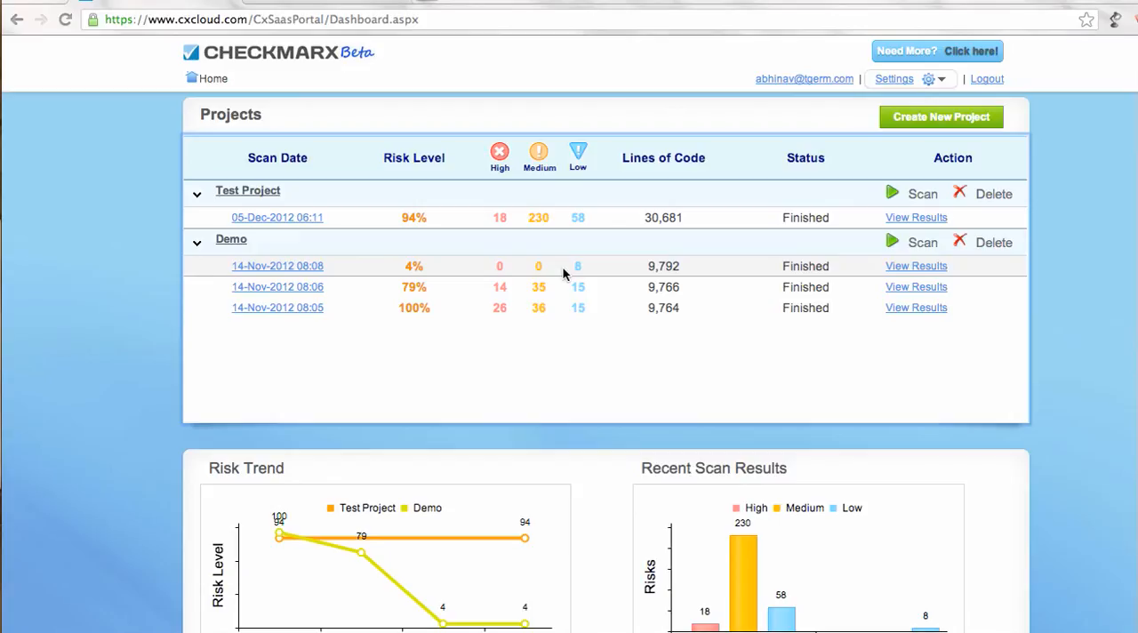
pyautogui.moveTo(551, 281)
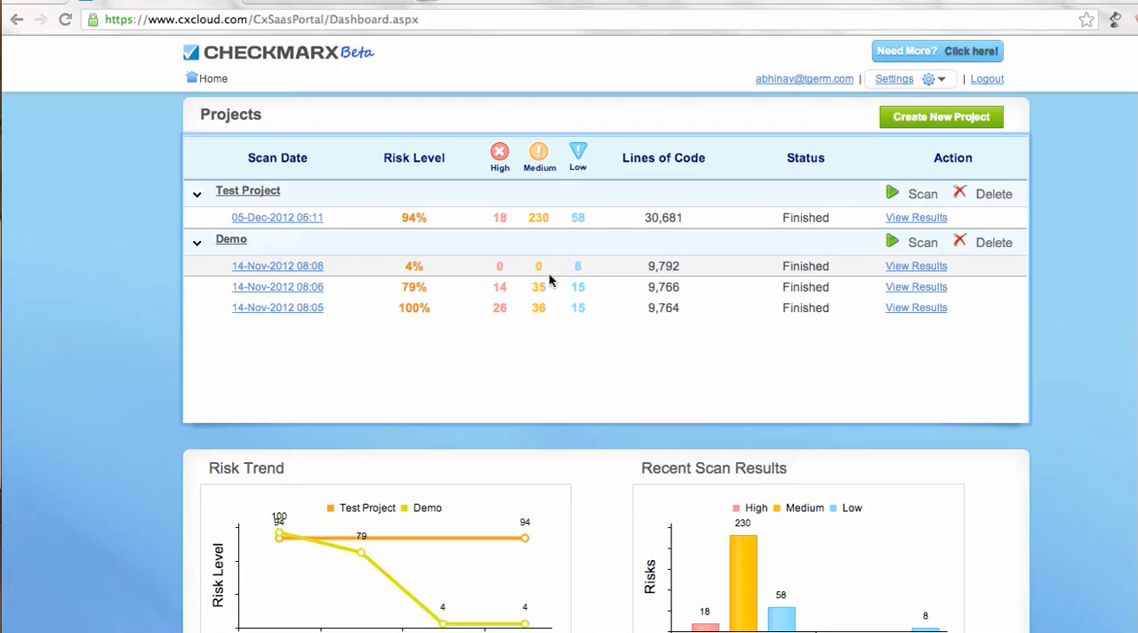
# Scroll the dashboard to reveal the Risk Trend and Recent Scan Results charts.
pyautogui.scroll(-3)
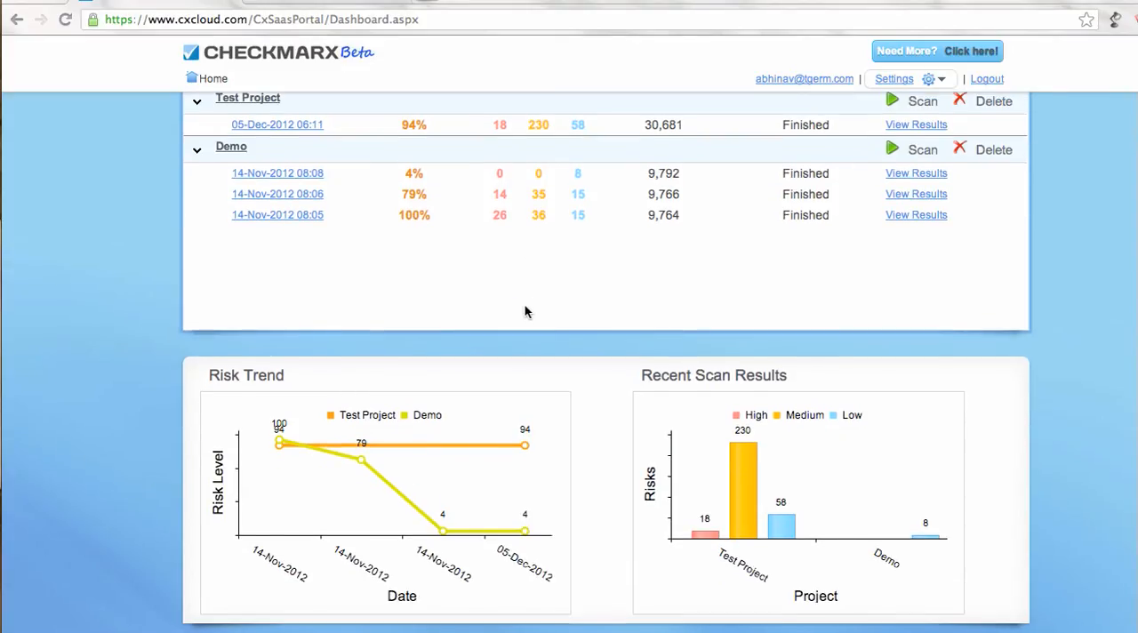
pyautogui.moveTo(277, 441)
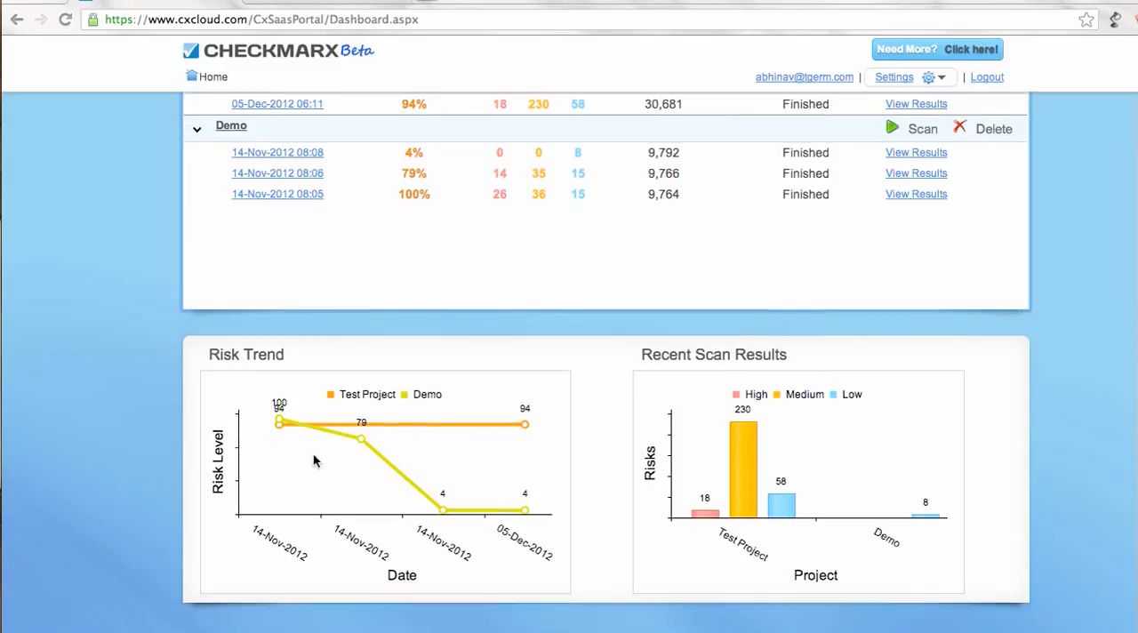
pyautogui.moveTo(279, 423)
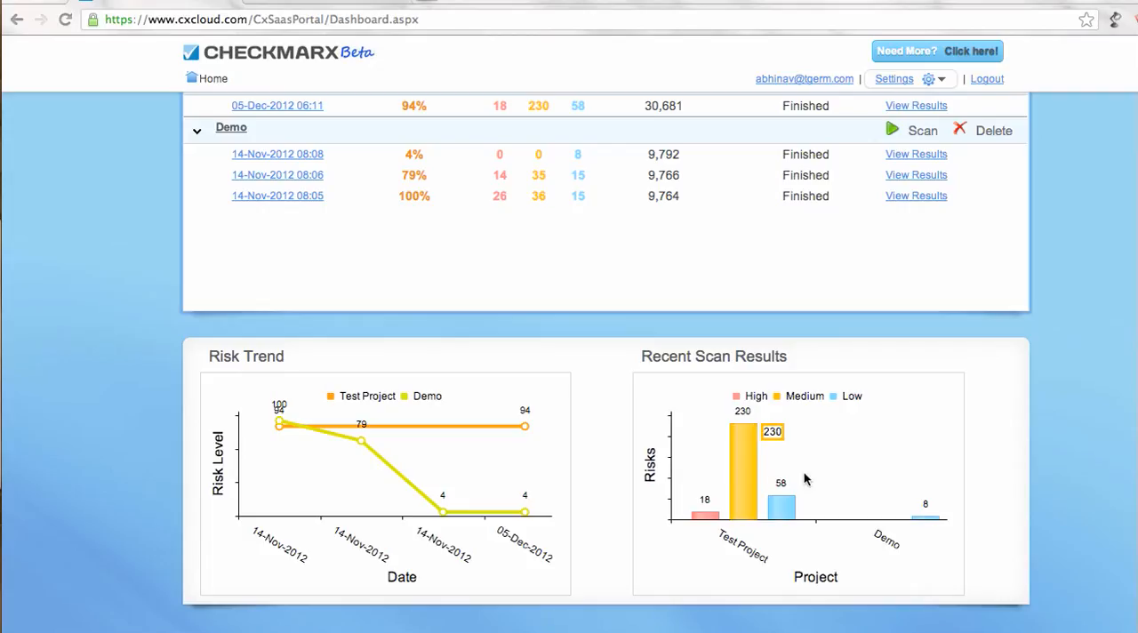
pyautogui.moveTo(725, 510)
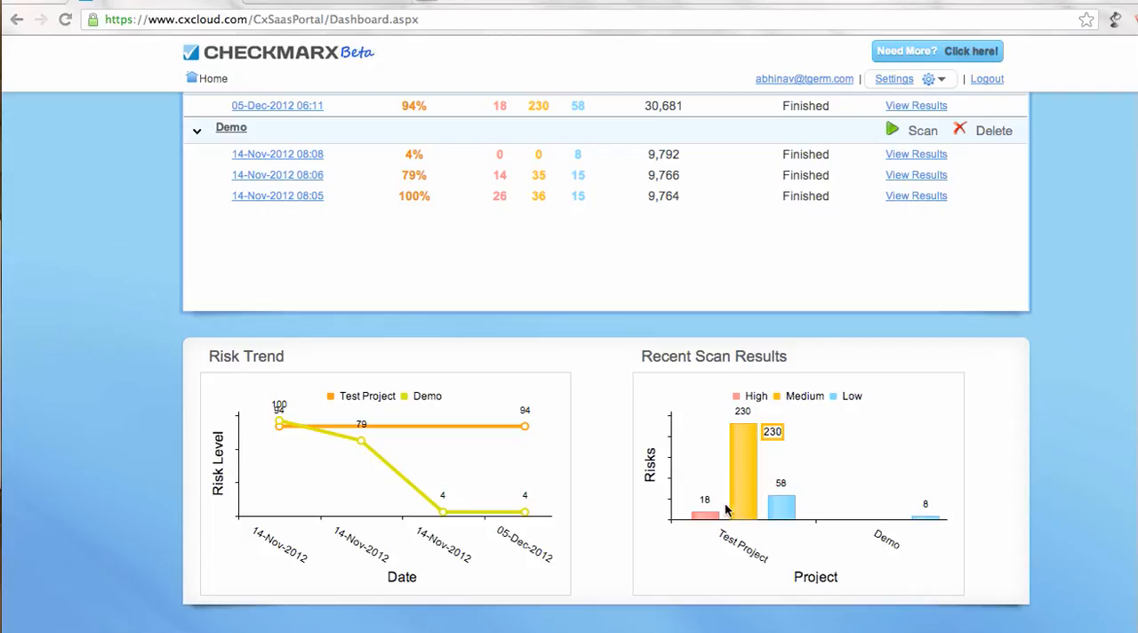